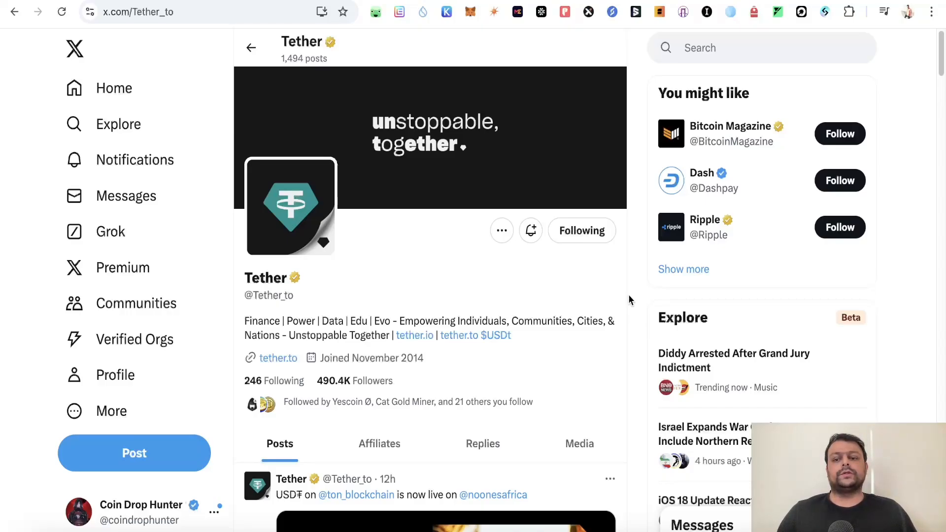
pyautogui.moveTo(405, 260)
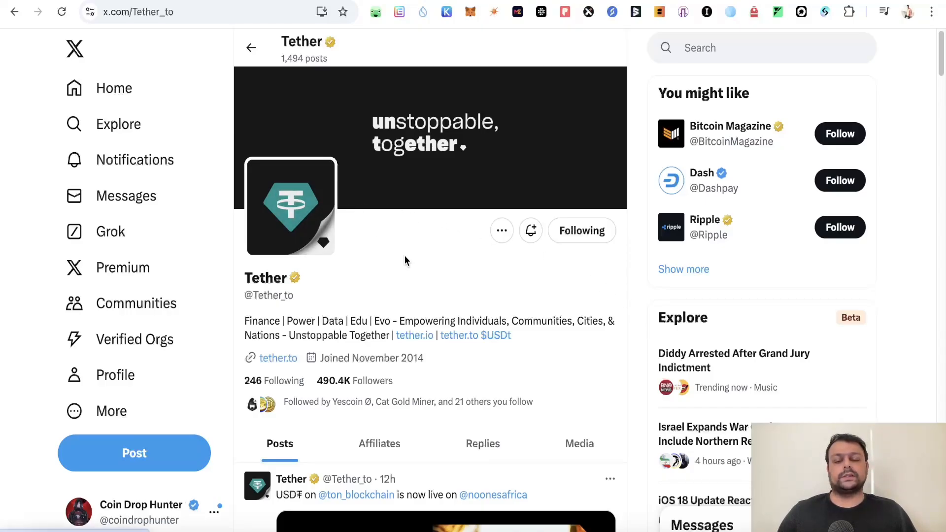
pyautogui.moveTo(420, 288)
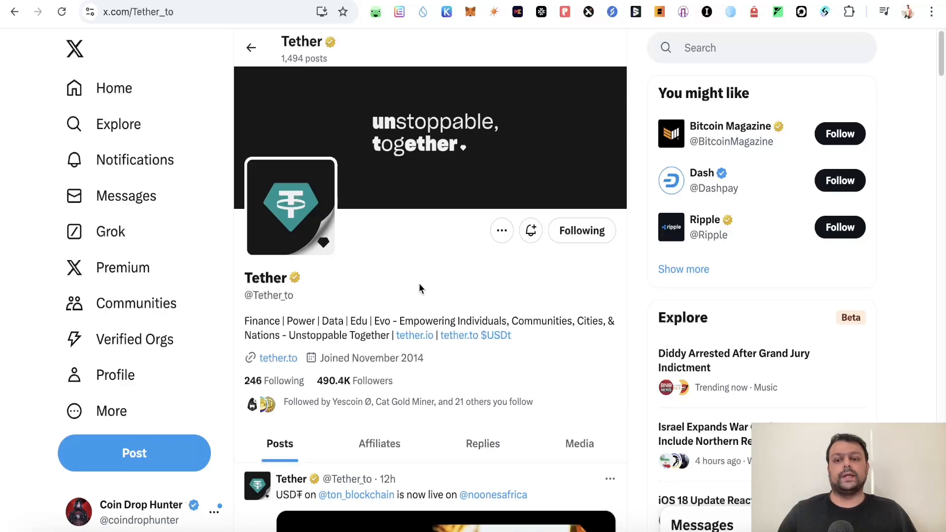
pyautogui.moveTo(325, 106)
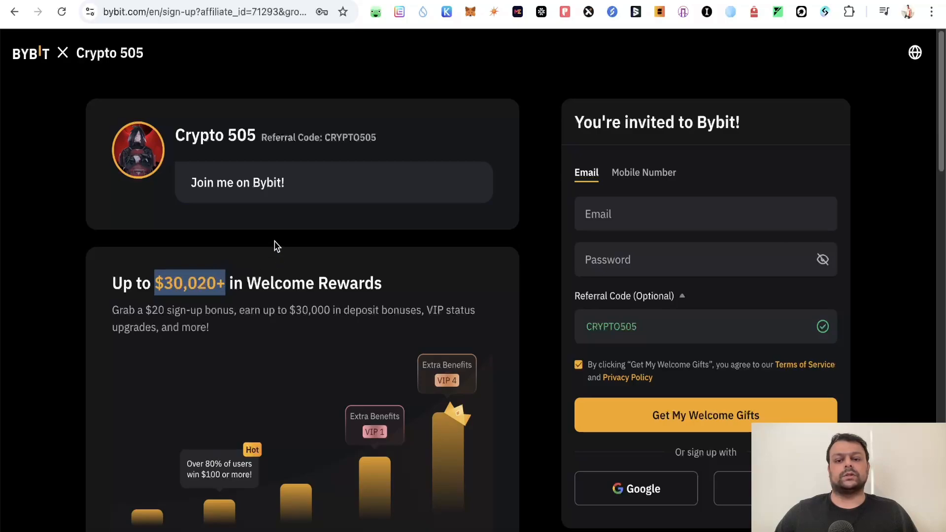
# Start a USDT withdrawal and choose Send via Crypto Network as the method.
pyautogui.doubleClick(611, 326)
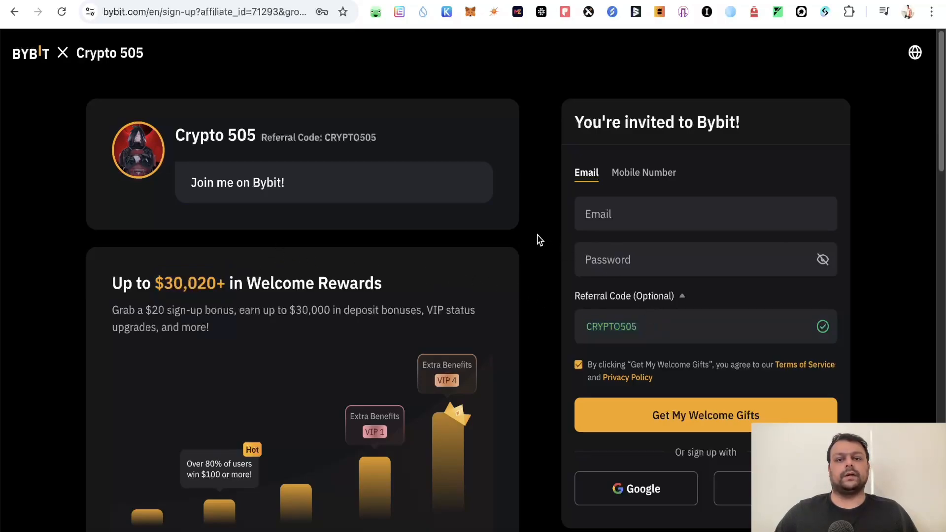
pyautogui.scroll(-3)
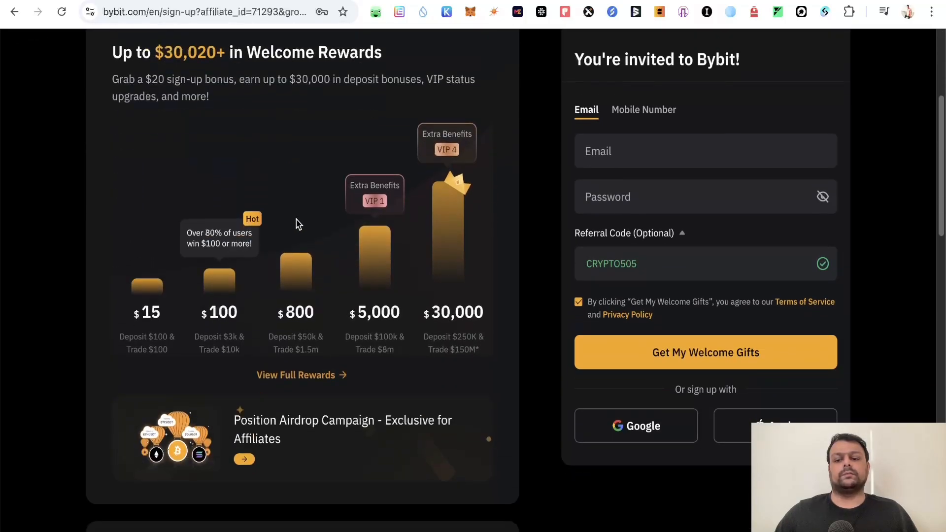
pyautogui.scroll(-3)
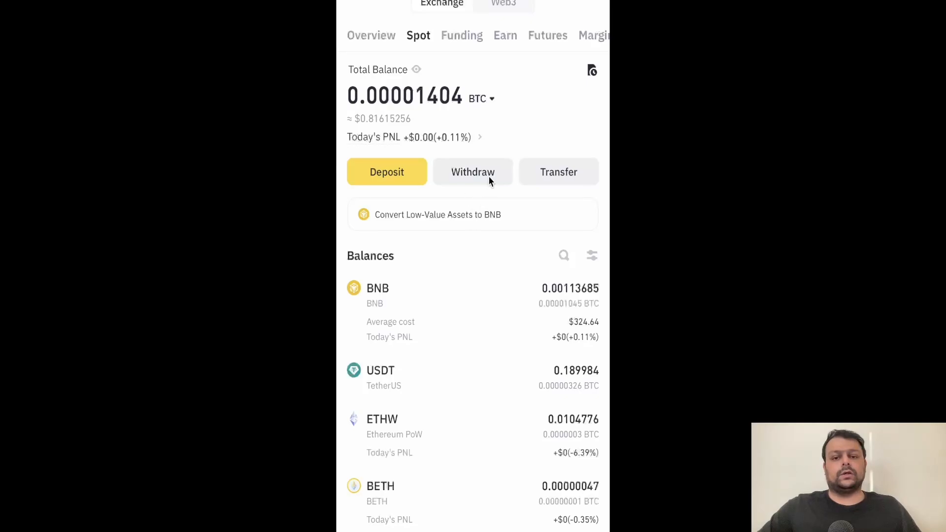
pyautogui.moveTo(553, 390)
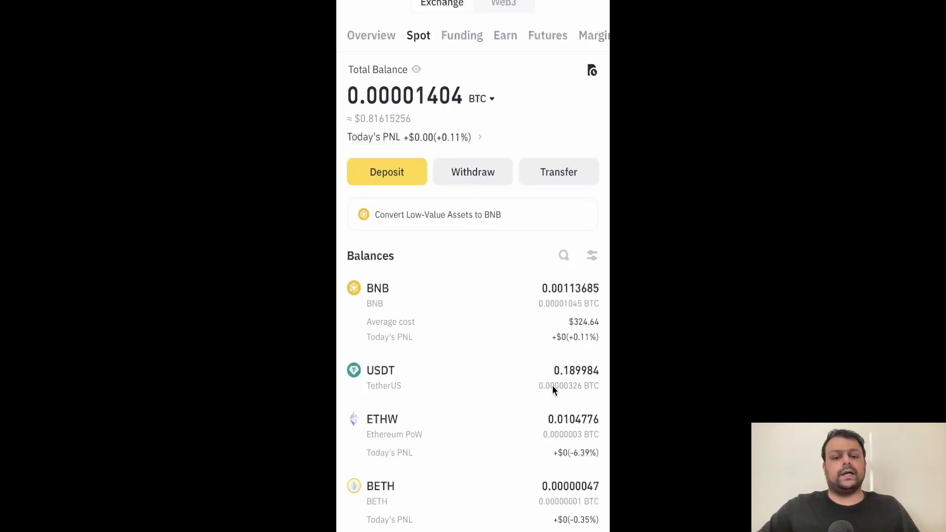
pyautogui.moveTo(566, 382)
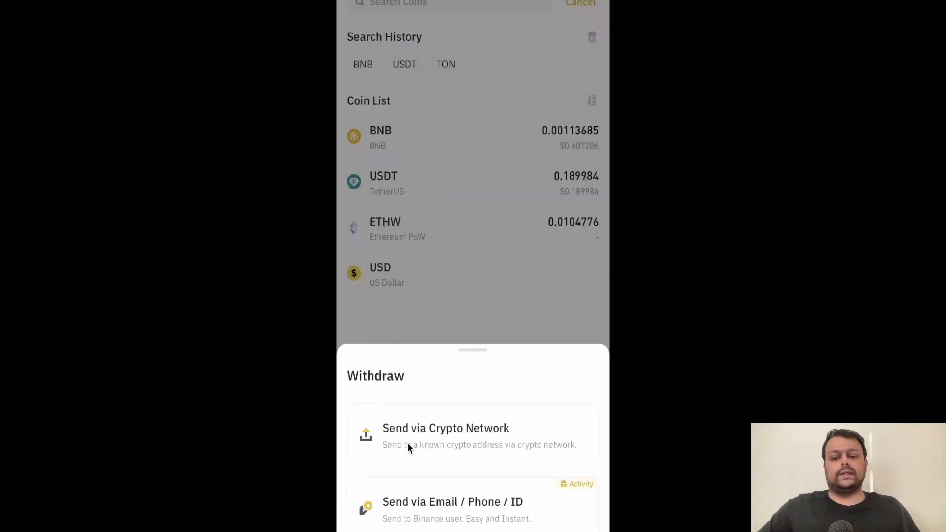
pyautogui.moveTo(512, 394)
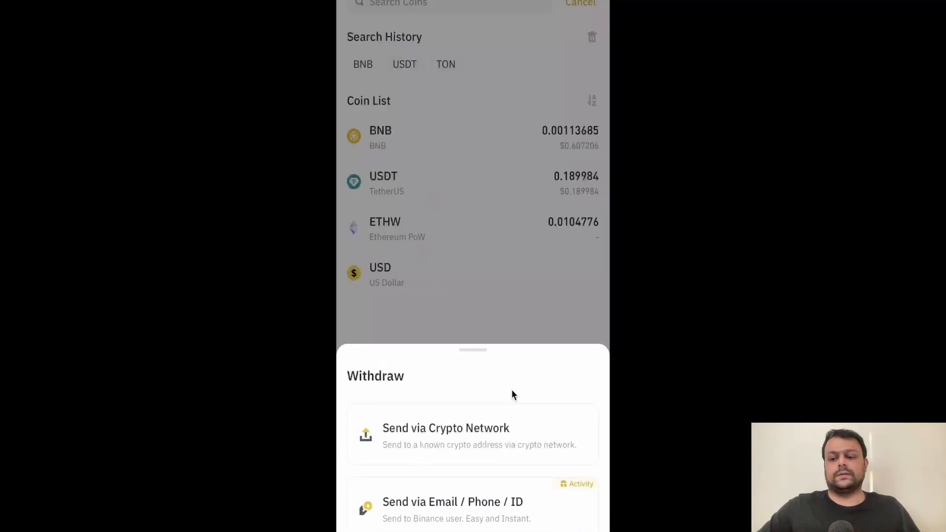
pyautogui.click(445, 427)
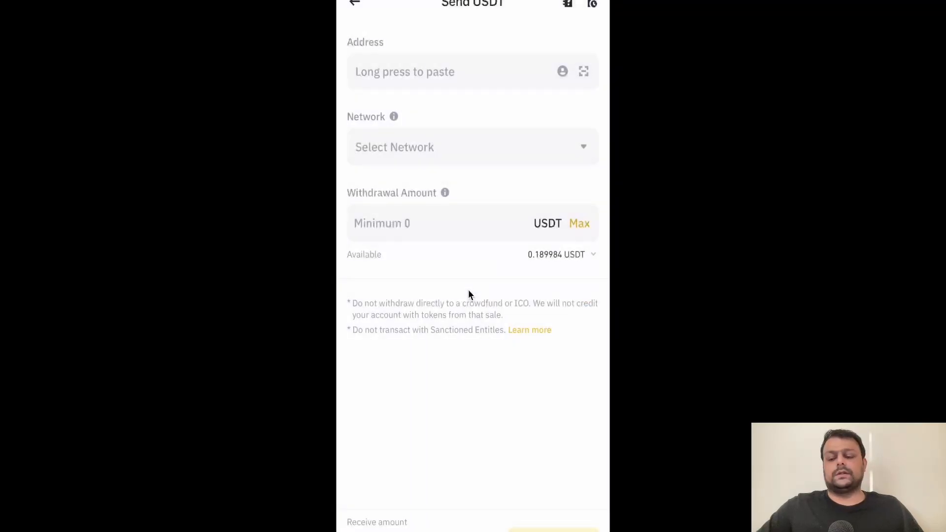
pyautogui.moveTo(489, 159)
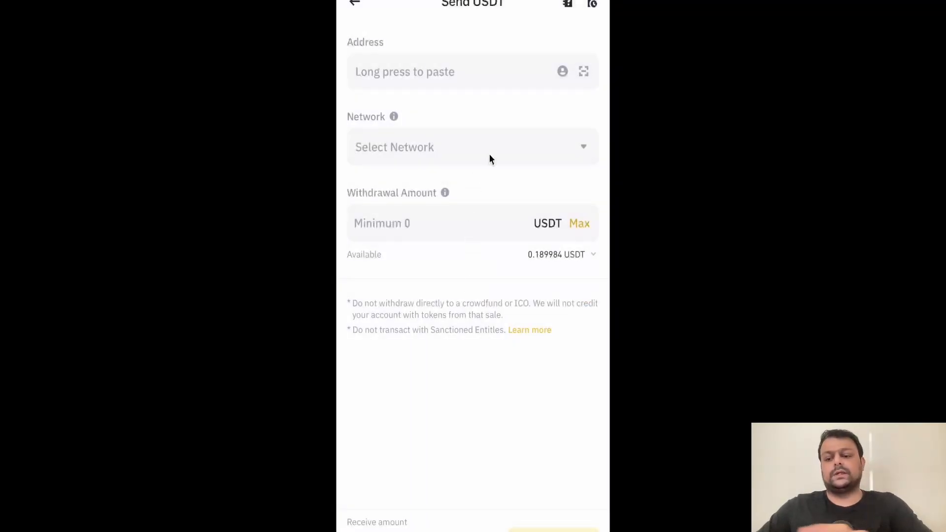
# Choose Optimism from the Choose Network list for the USDT withdrawal.
pyautogui.click(472, 147)
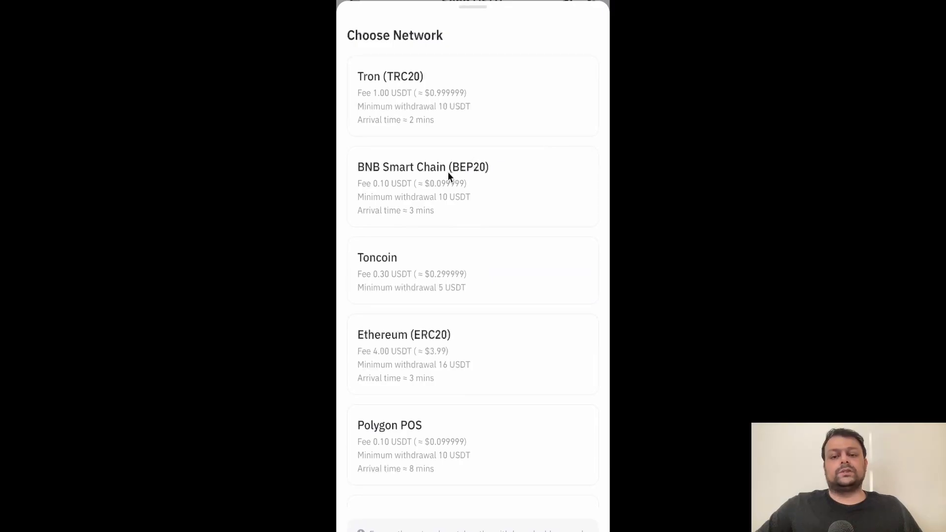
pyautogui.moveTo(464, 118)
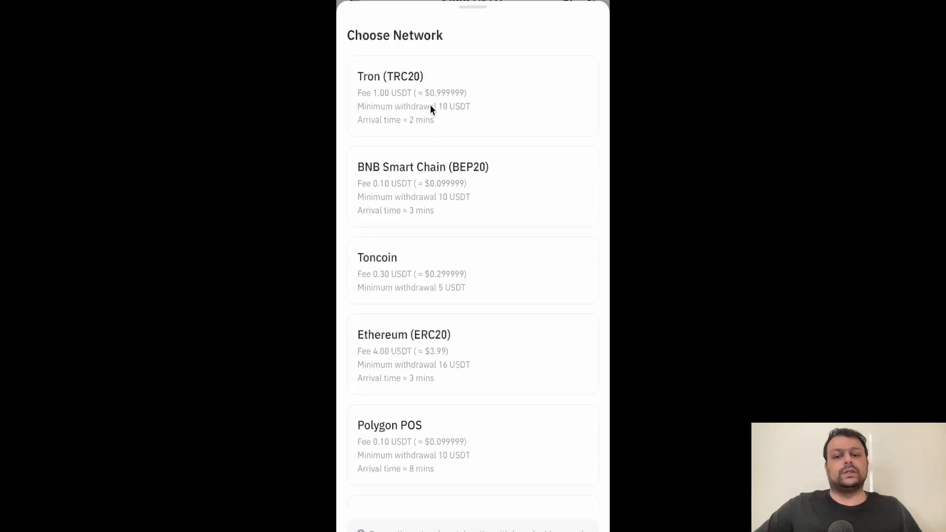
pyautogui.moveTo(436, 204)
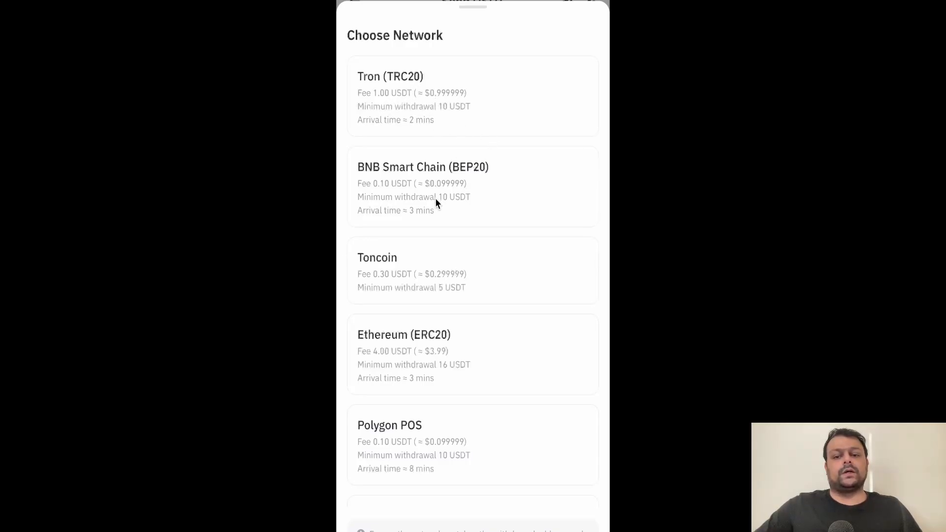
pyautogui.moveTo(471, 208)
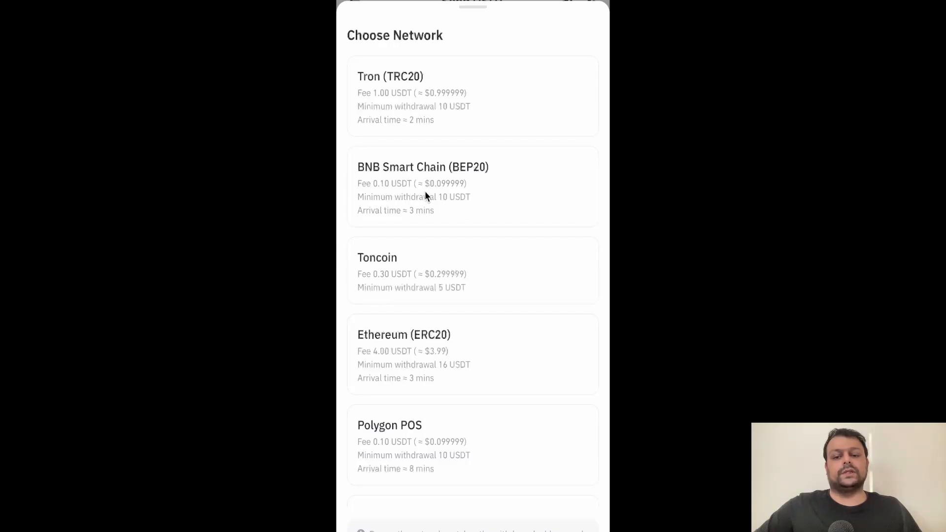
pyautogui.scroll(-3)
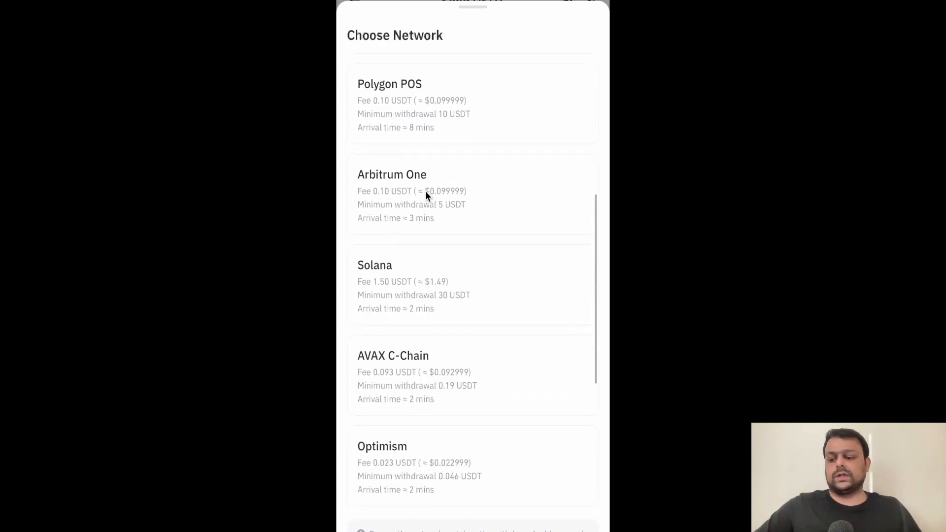
pyautogui.scroll(-3)
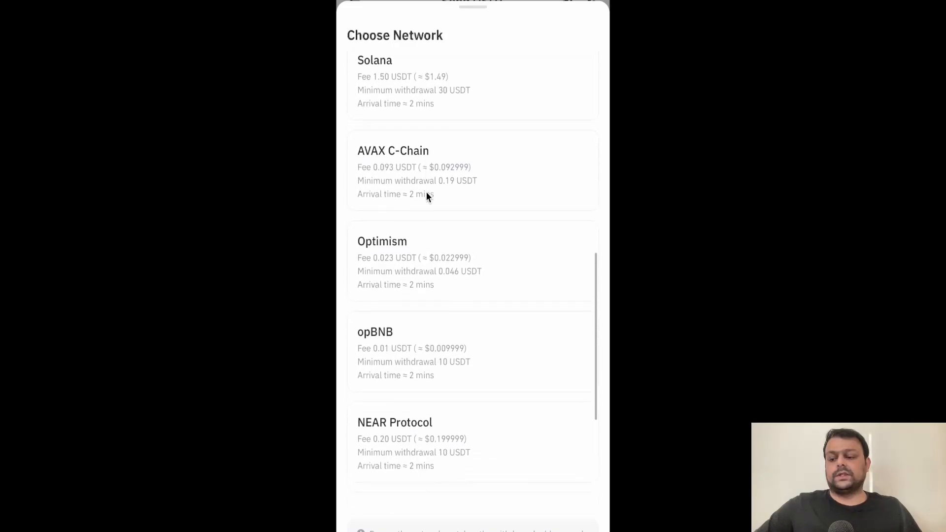
pyautogui.scroll(-3)
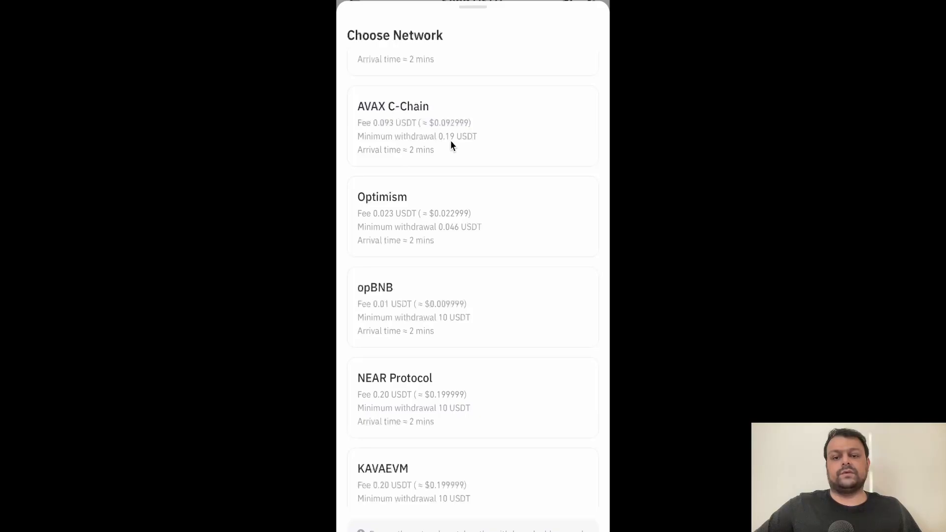
pyautogui.scroll(-3)
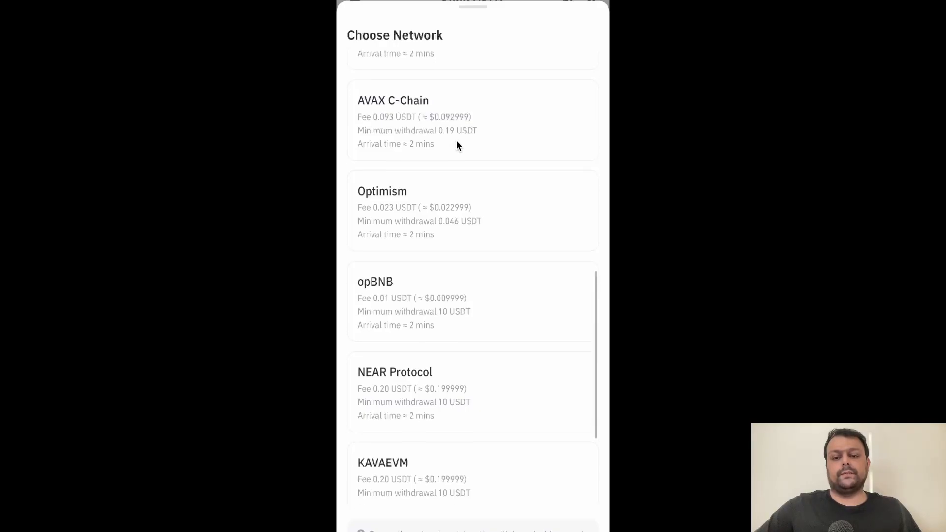
pyautogui.scroll(-3)
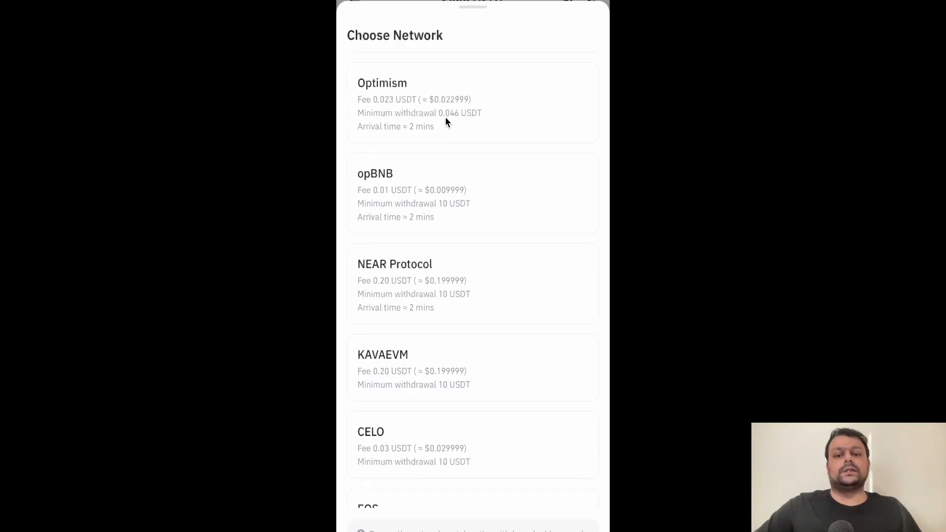
pyautogui.moveTo(366, 111)
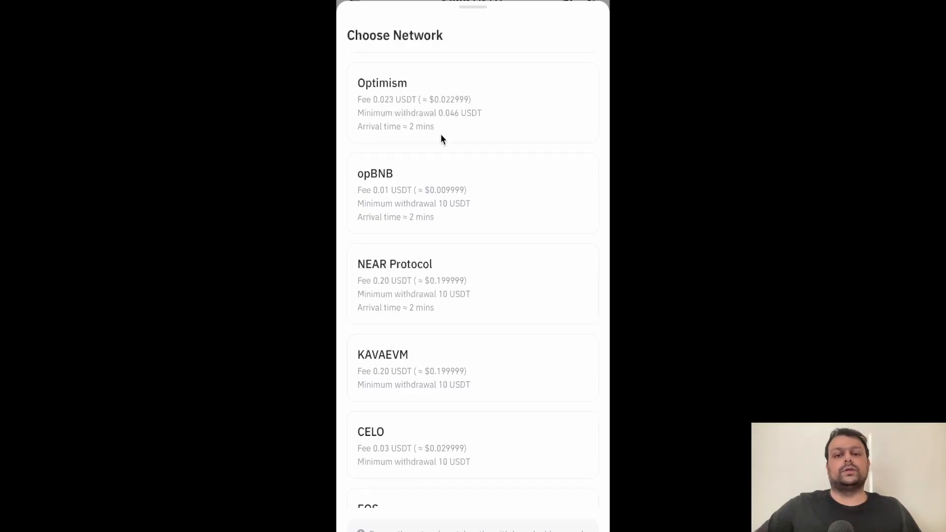
pyautogui.scroll(-3)
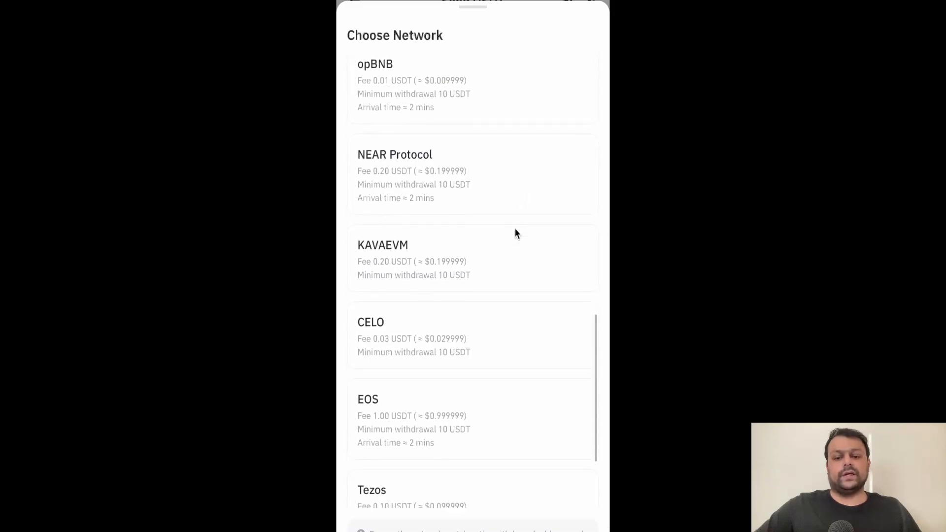
pyautogui.scroll(-3)
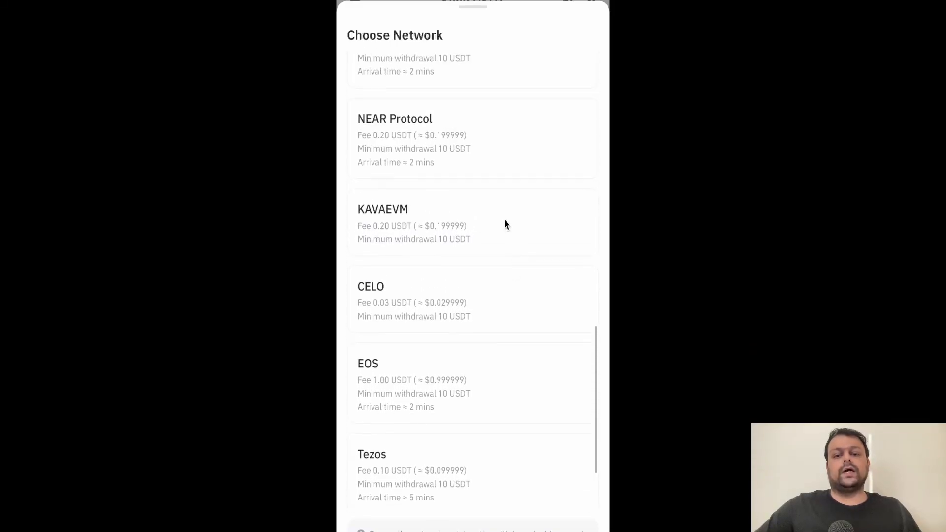
pyautogui.scroll(3)
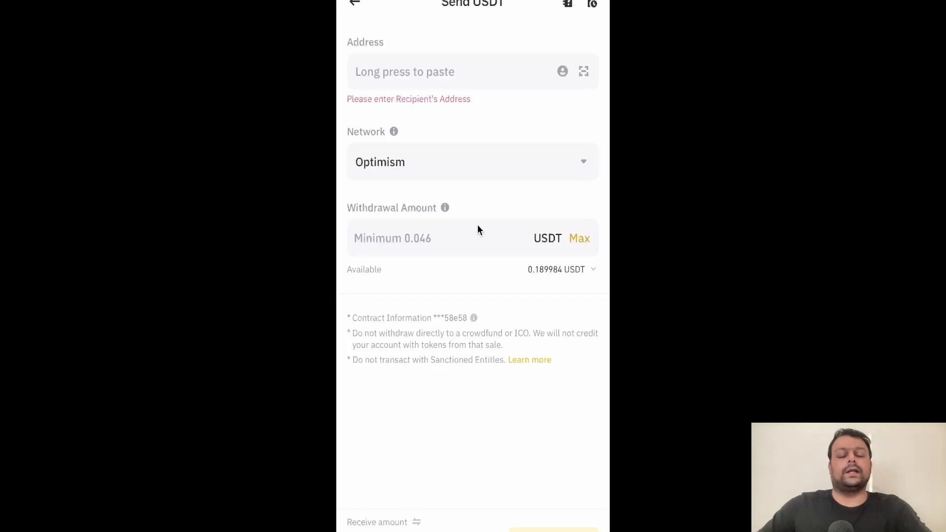
pyautogui.click(354, 3)
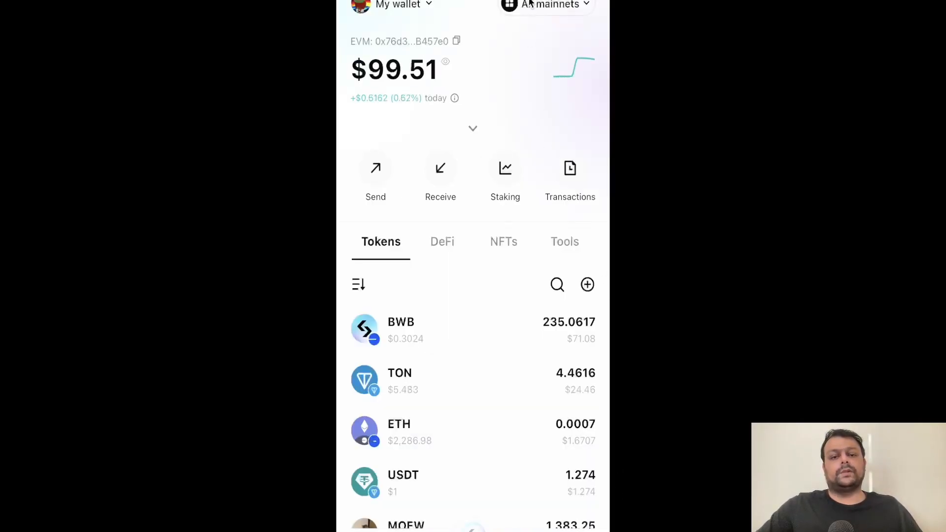
# Switch Bitget Wallet to the Optimism mainnet by searching 'opt'.
pyautogui.click(546, 5)
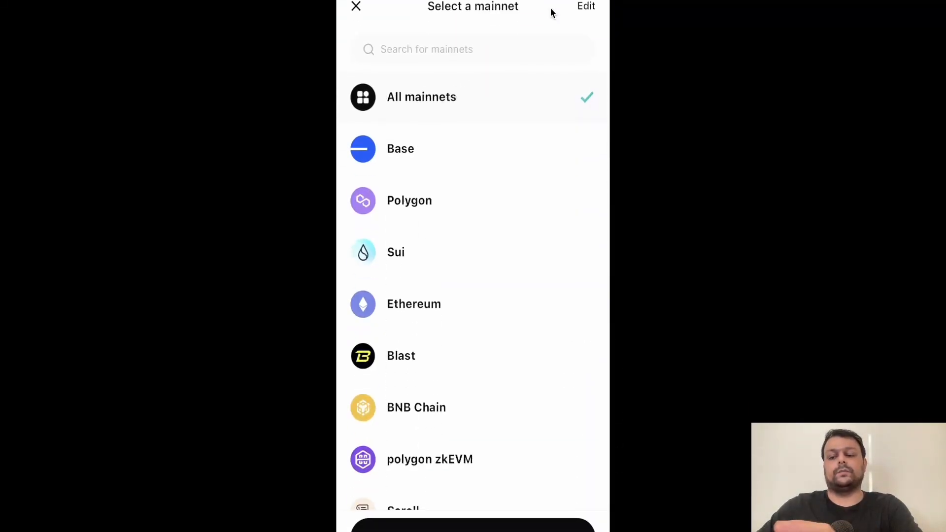
pyautogui.write('opt')
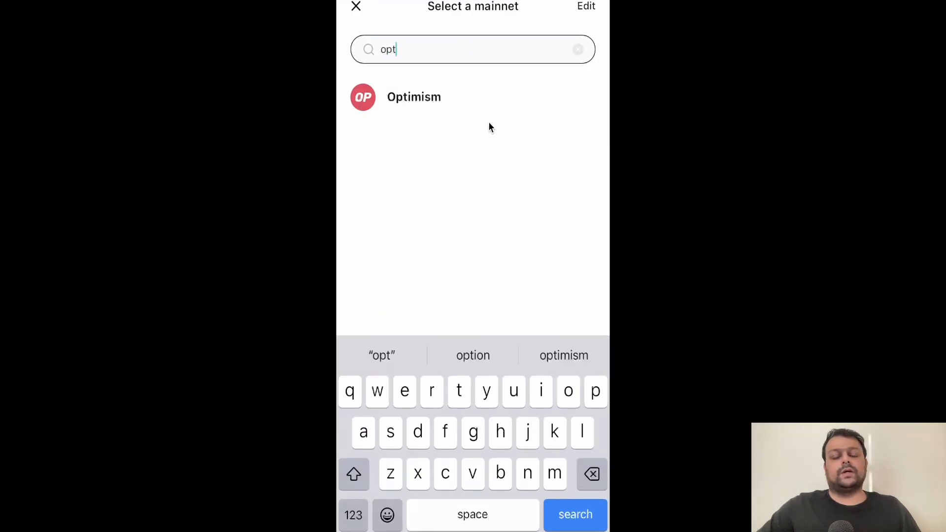
pyautogui.moveTo(473, 116)
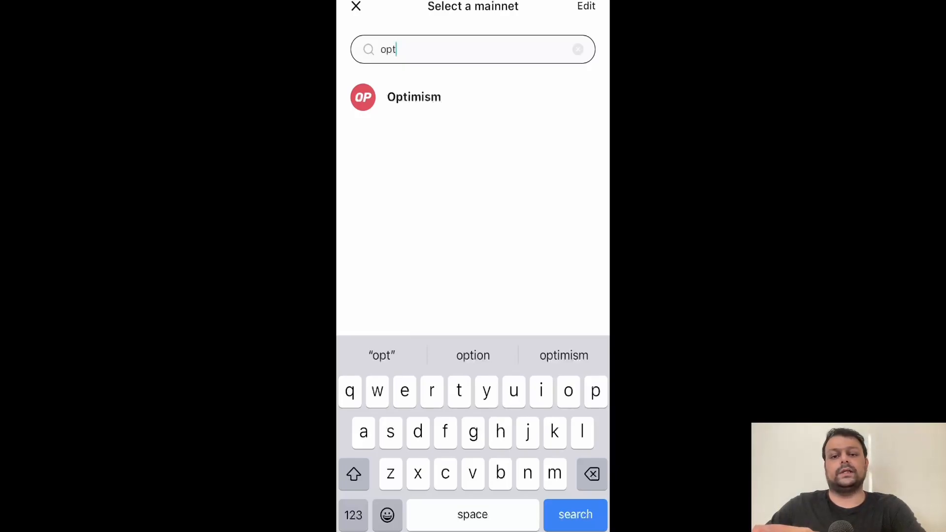
pyautogui.click(414, 96)
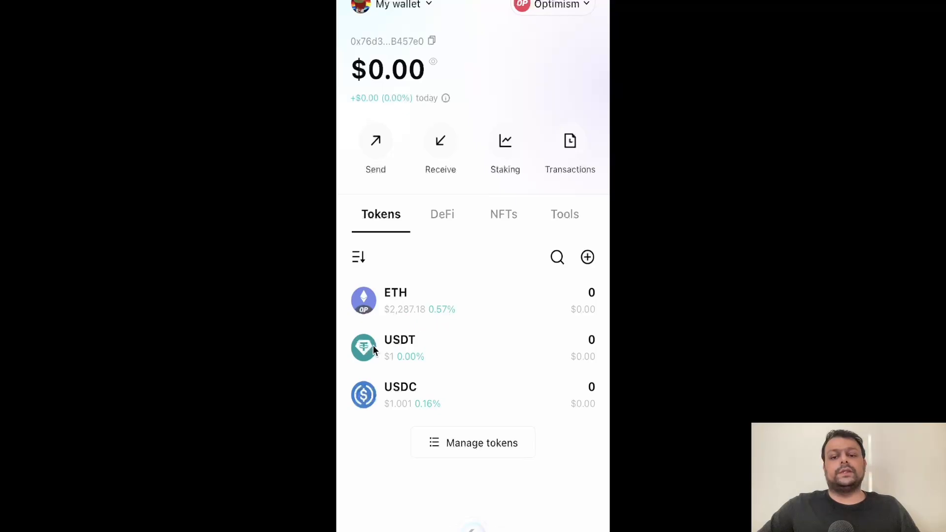
pyautogui.moveTo(429, 392)
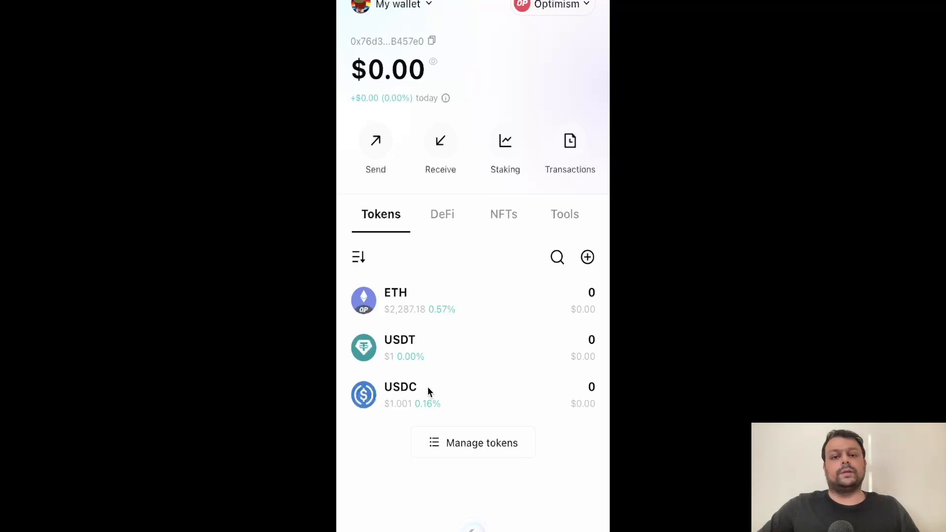
pyautogui.moveTo(473, 443)
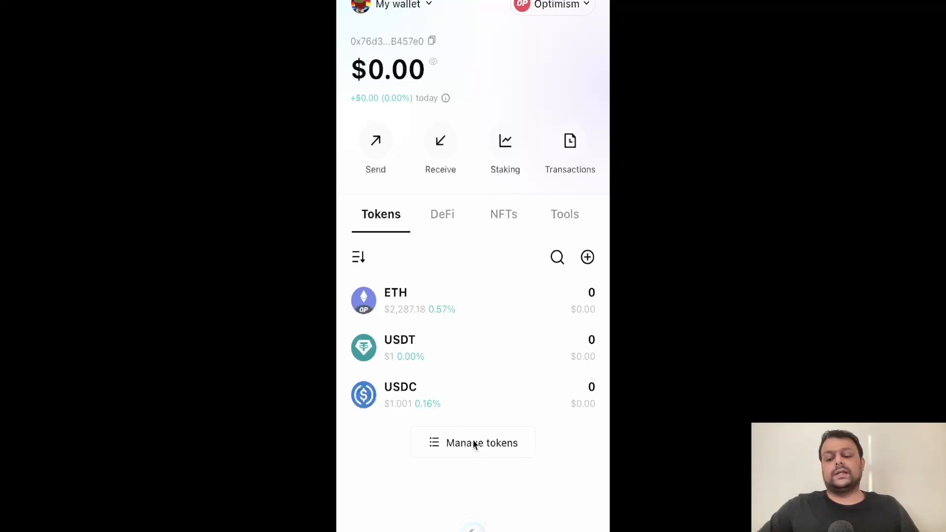
# From Manage tokens, add ZRO from the Trending list to the Optimism wallet.
pyautogui.click(472, 442)
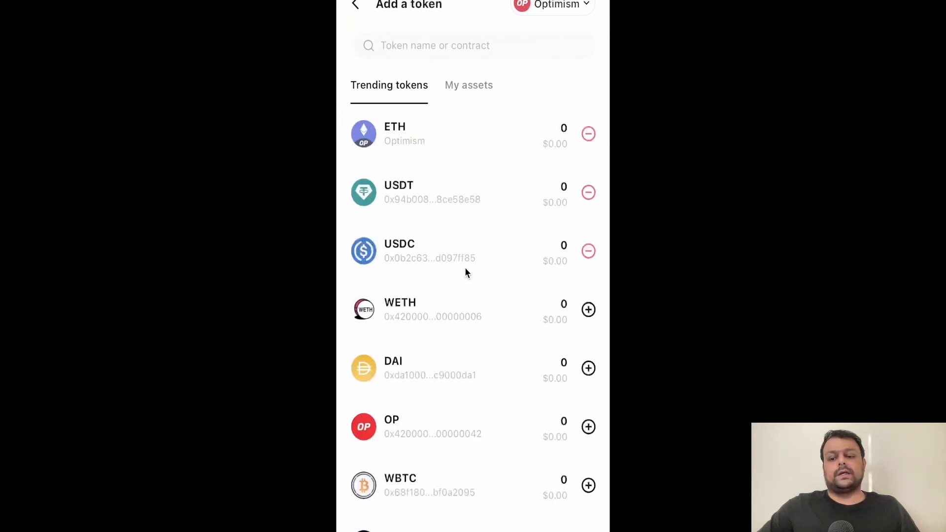
pyautogui.scroll(-3)
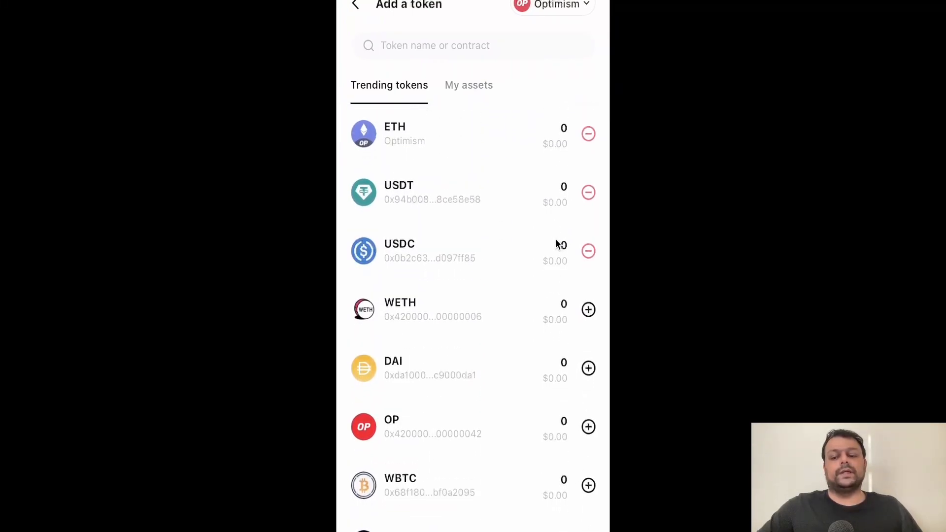
pyautogui.moveTo(558, 202)
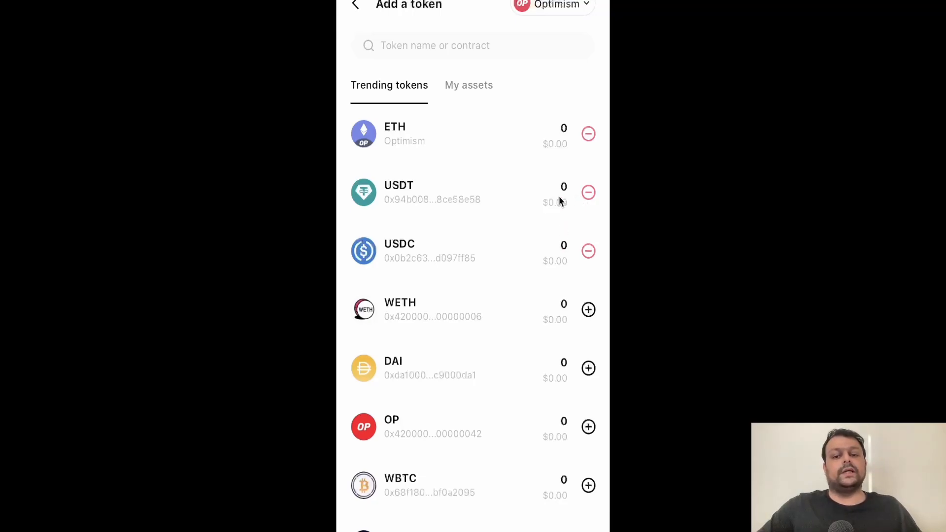
pyautogui.moveTo(556, 310)
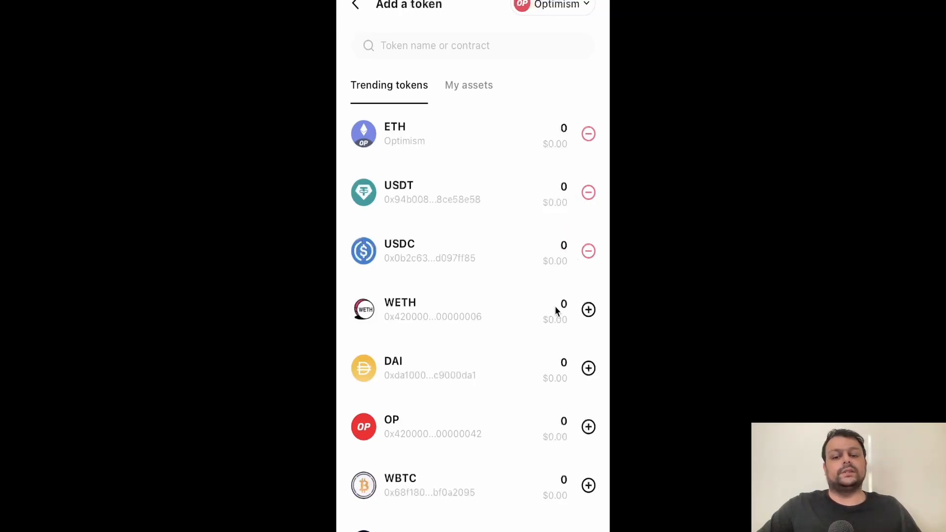
pyautogui.scroll(-3)
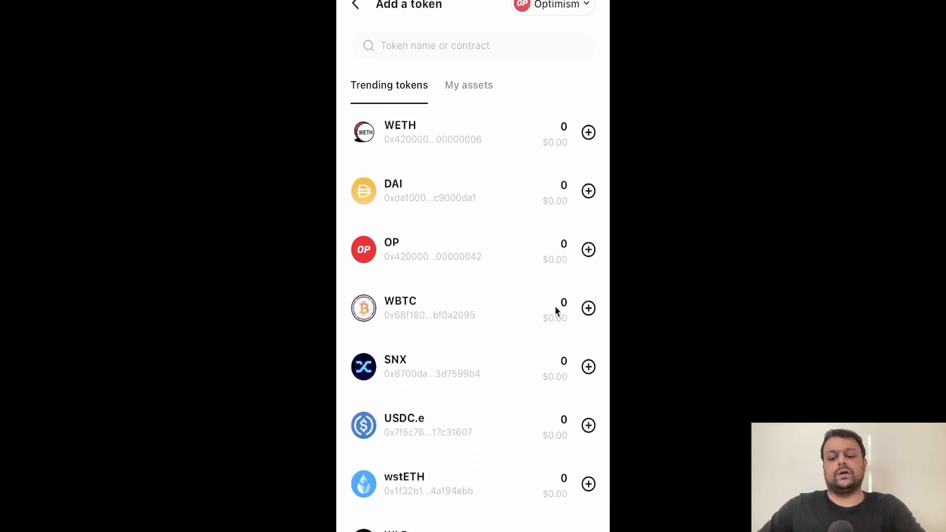
pyautogui.scroll(-3)
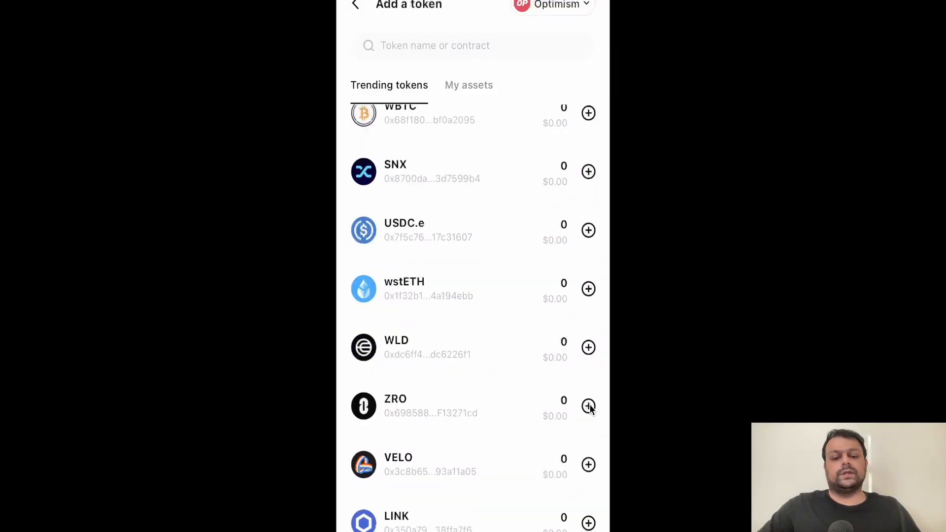
pyautogui.click(587, 405)
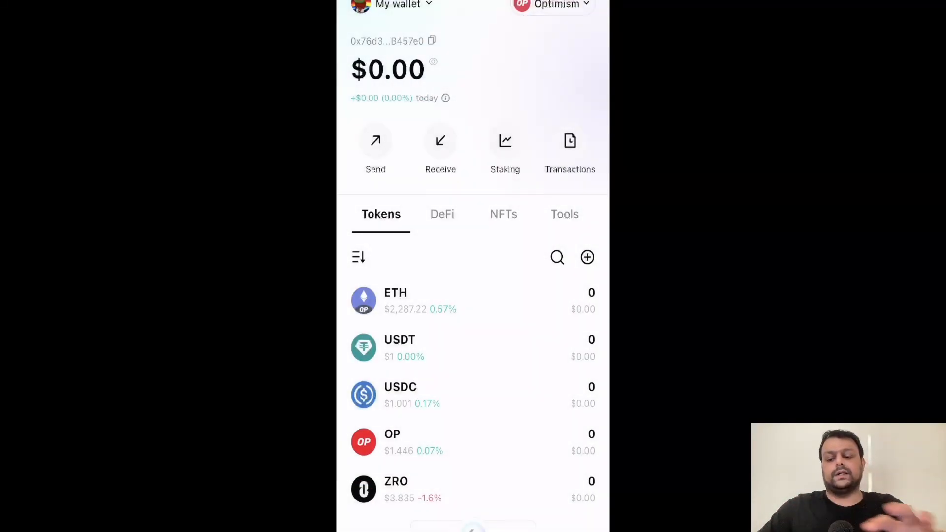
pyautogui.moveTo(476, 483)
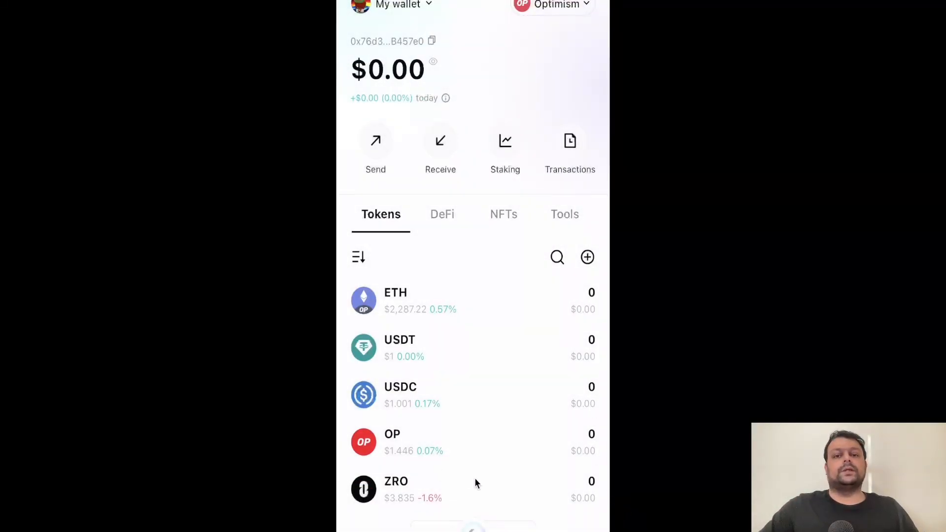
pyautogui.moveTo(516, 377)
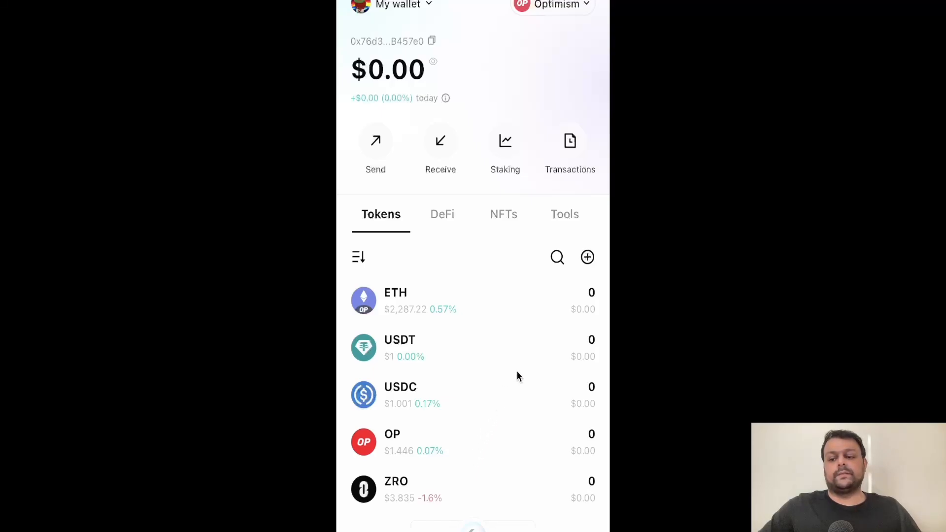
pyautogui.moveTo(454, 352)
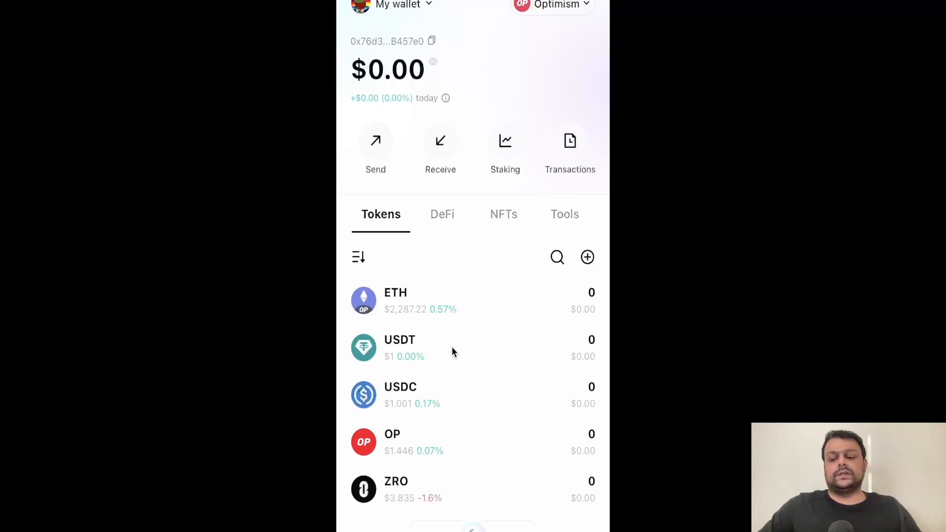
# Copy the USDT receiving address on Optimism from the token's Receiving screen.
pyautogui.click(398, 347)
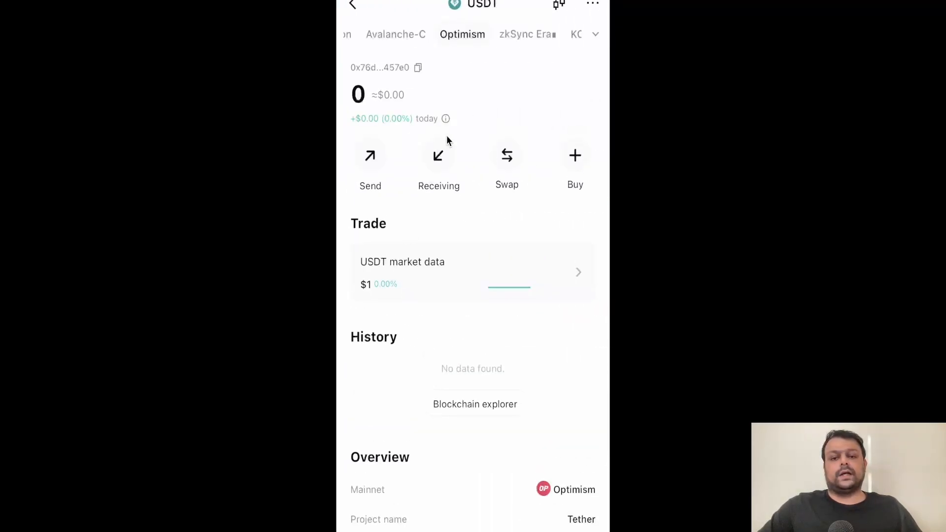
pyautogui.click(438, 156)
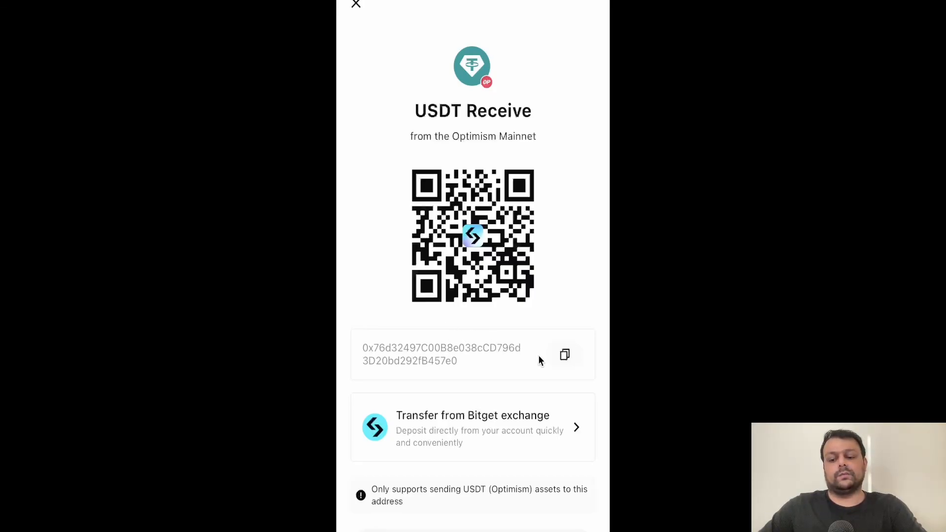
pyautogui.click(564, 354)
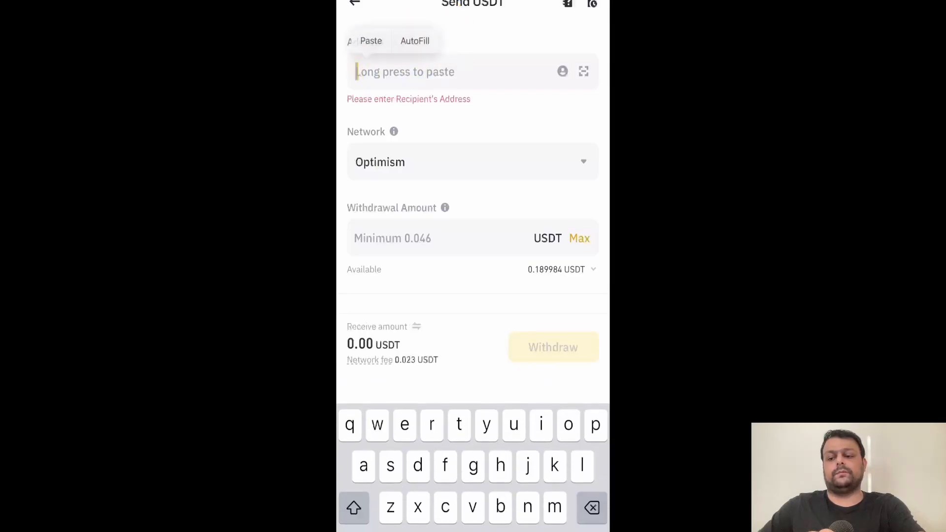
# Paste the Bitget address, set the Max 0.189984 USDT amount and confirm the order.
pyautogui.click(371, 41)
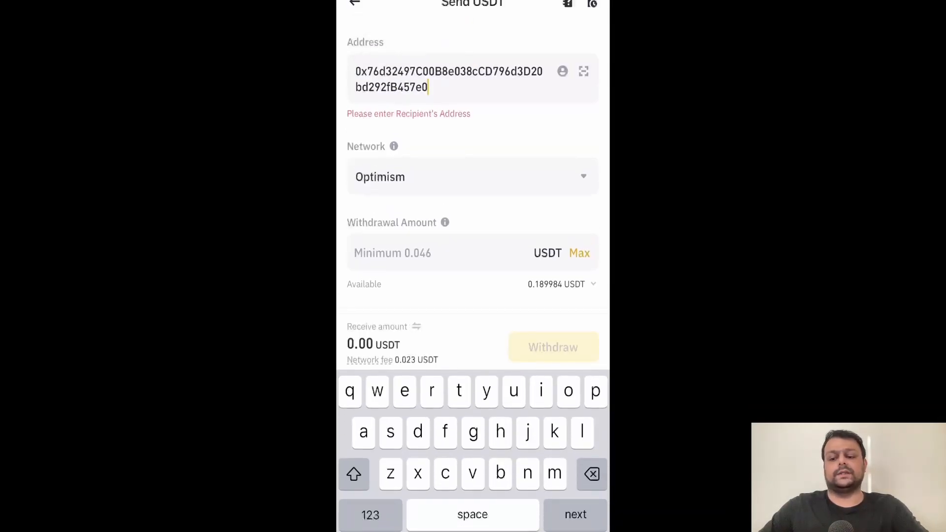
pyautogui.click(578, 252)
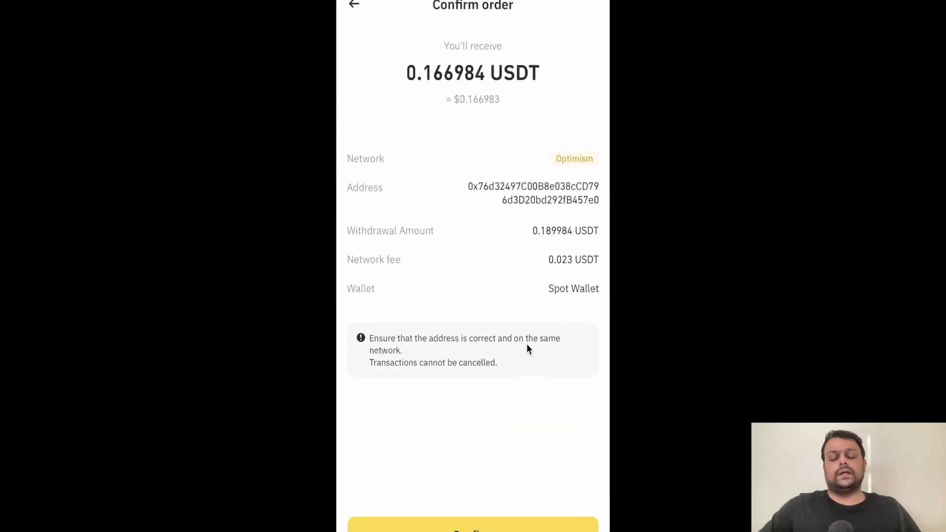
pyautogui.click(473, 524)
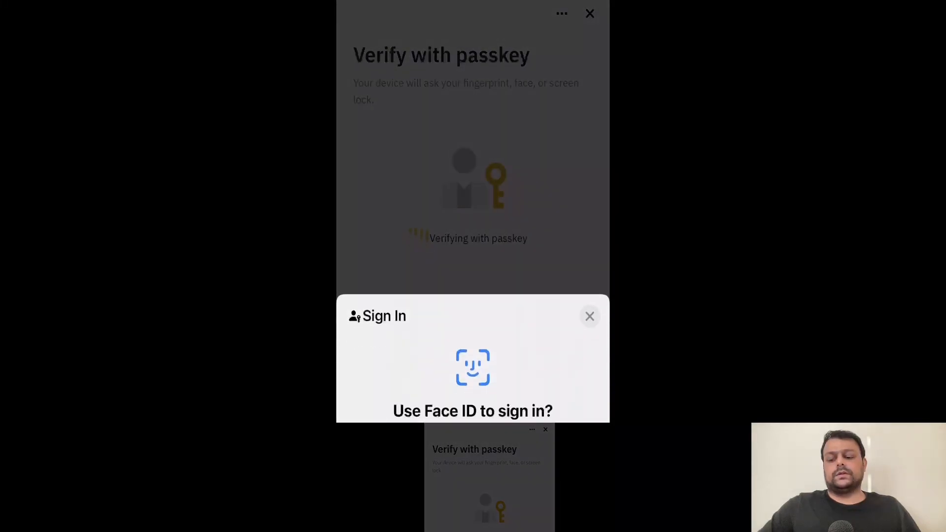
# Approve the withdrawal with Face ID passkey verification.
pyautogui.click(589, 316)
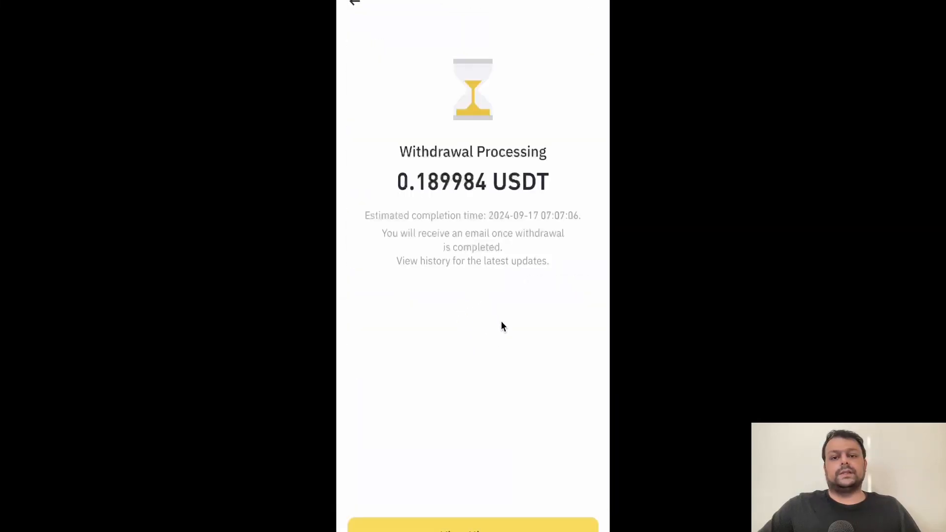
pyautogui.moveTo(497, 204)
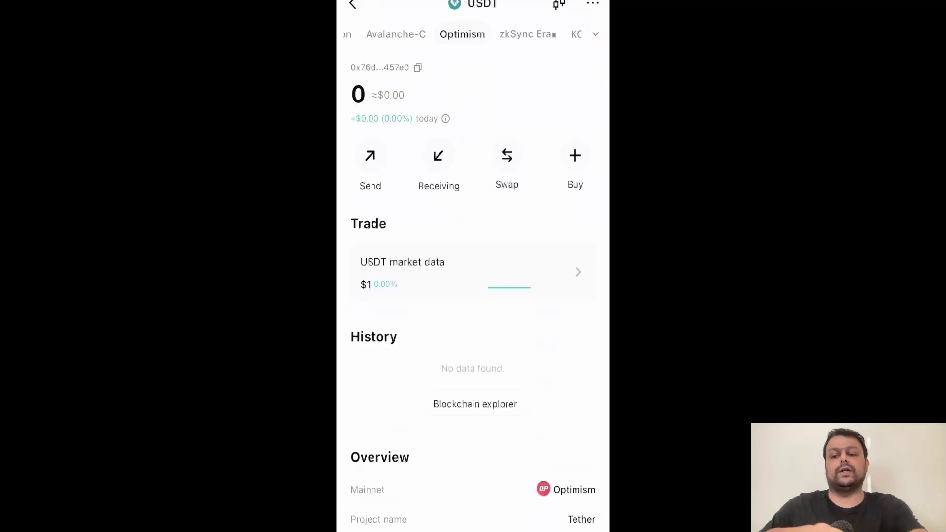
# Switch USDT to the Ton network, view its receiving address and close it.
pyautogui.click(594, 34)
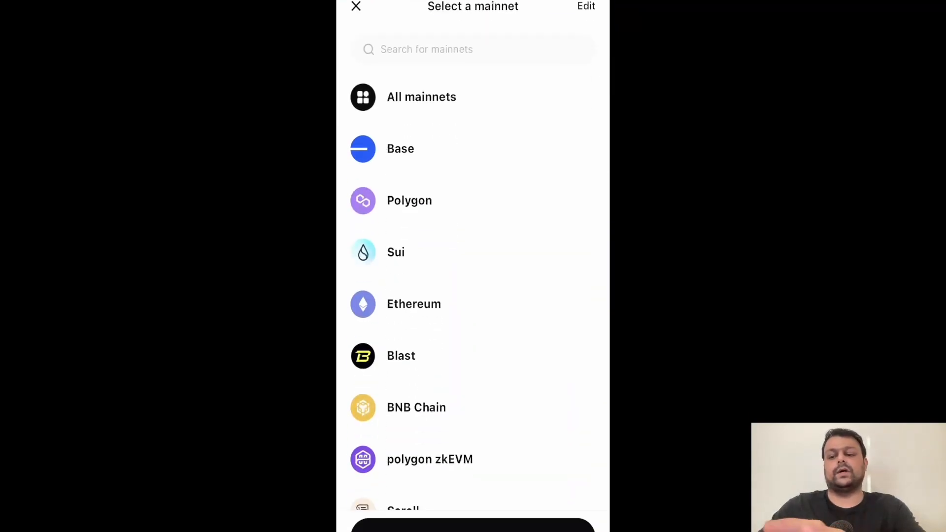
pyautogui.write('ton')
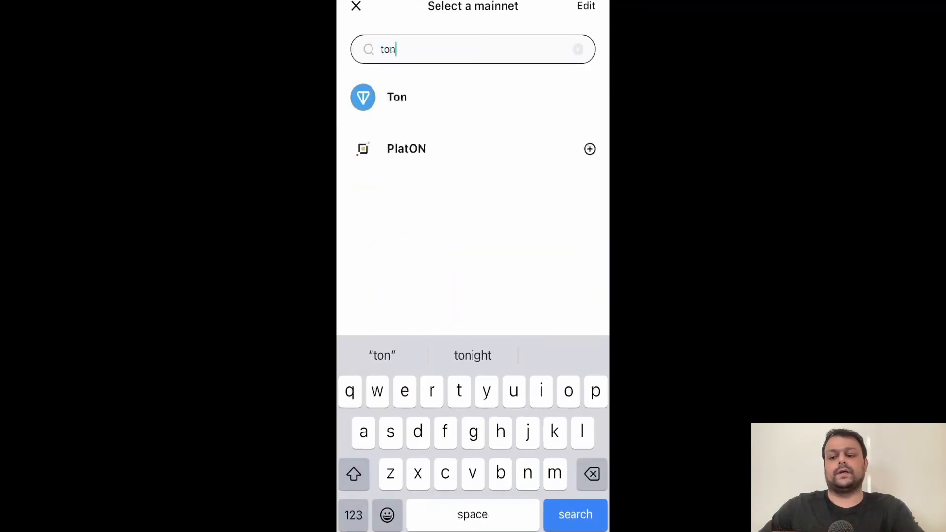
pyautogui.click(396, 97)
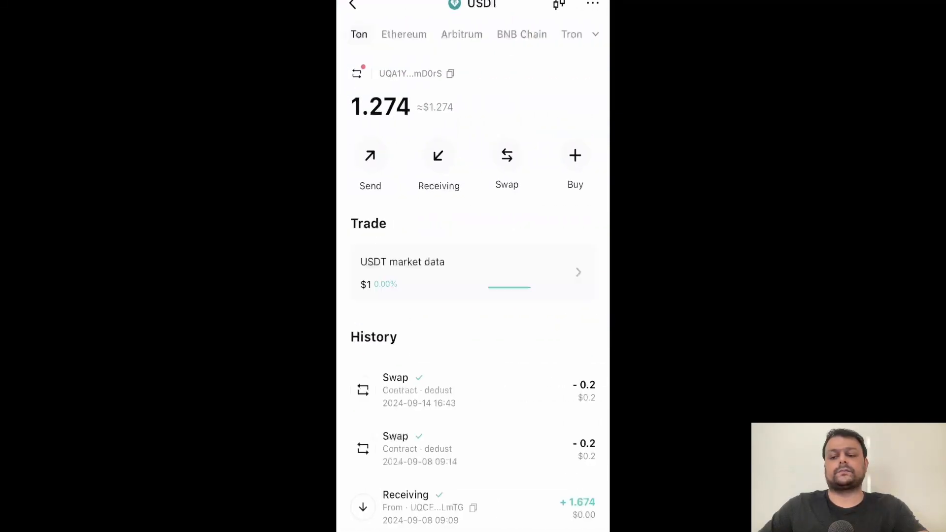
pyautogui.click(438, 164)
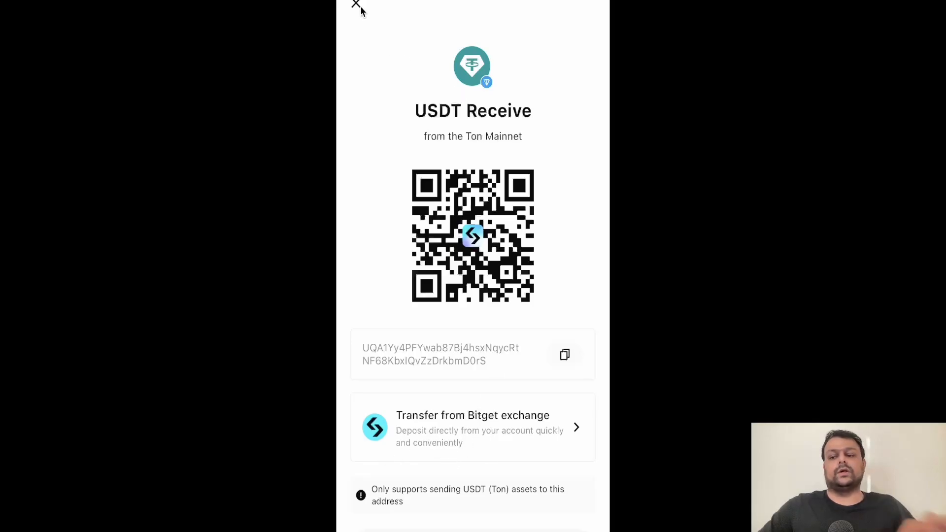
pyautogui.click(355, 5)
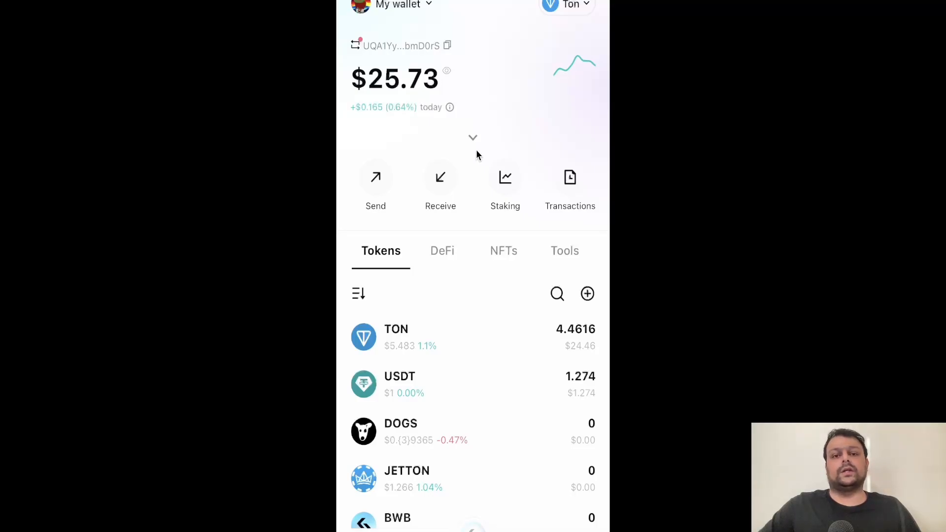
pyautogui.moveTo(466, 146)
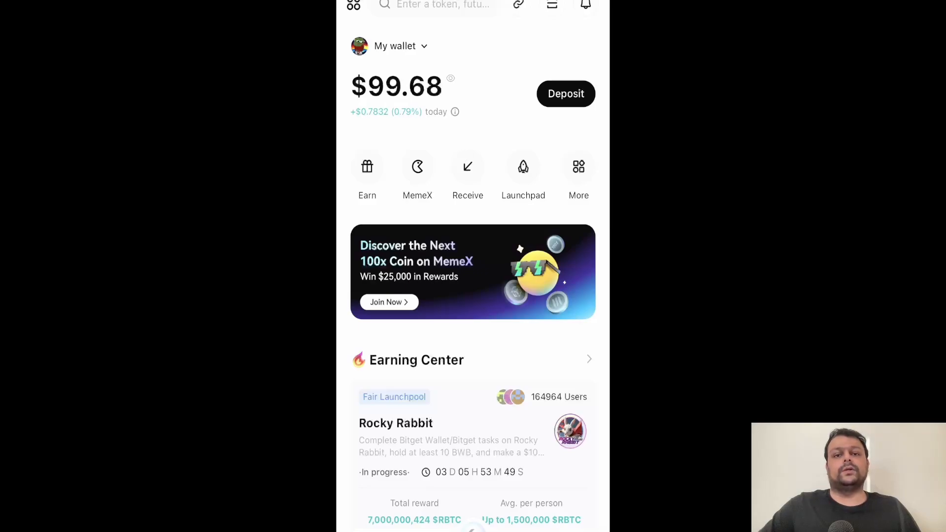
pyautogui.moveTo(467, 167)
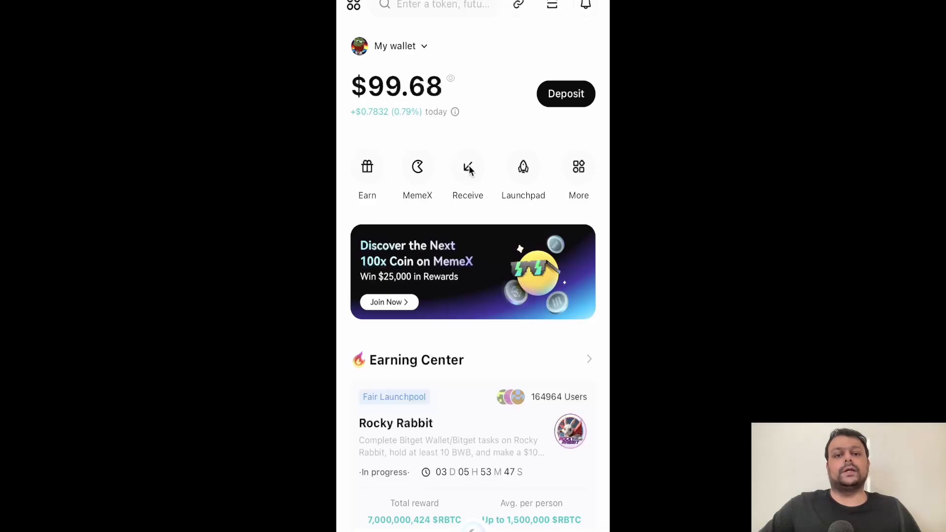